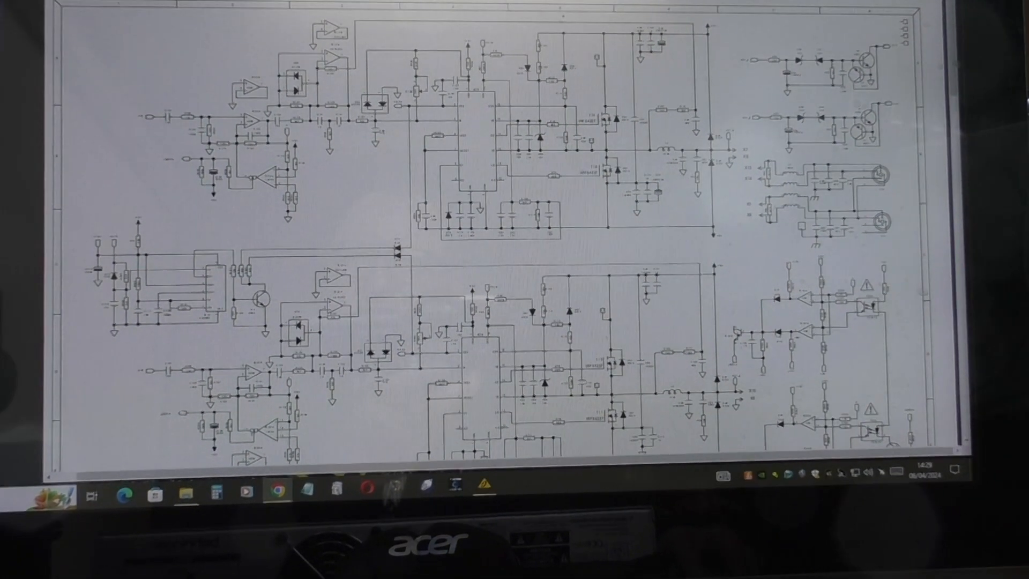
# Step: Scroll down to the title block and top of page 4, the NU1000 PCB Schematic
pyautogui.scroll(-3)
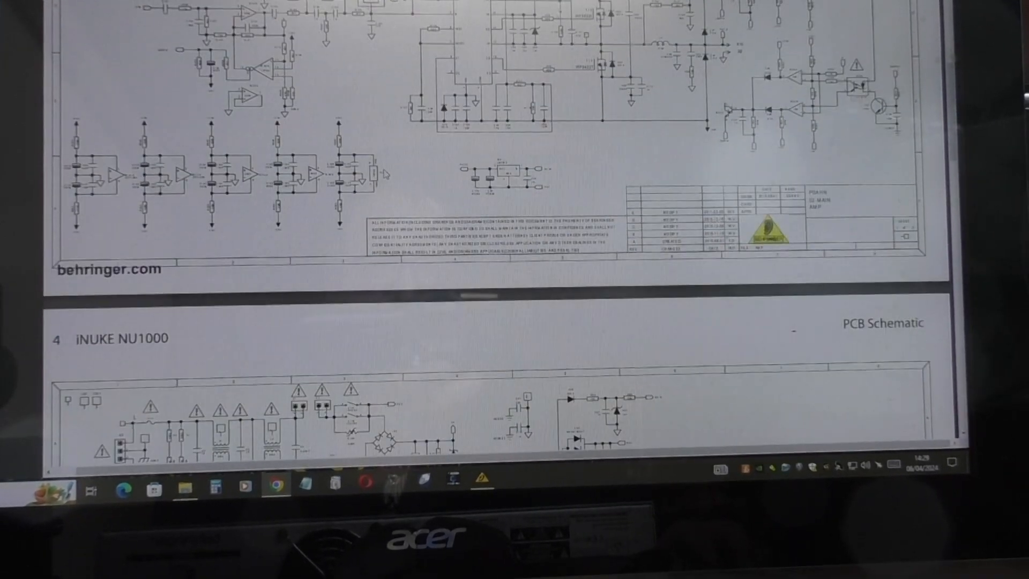
pyautogui.scroll(-3)
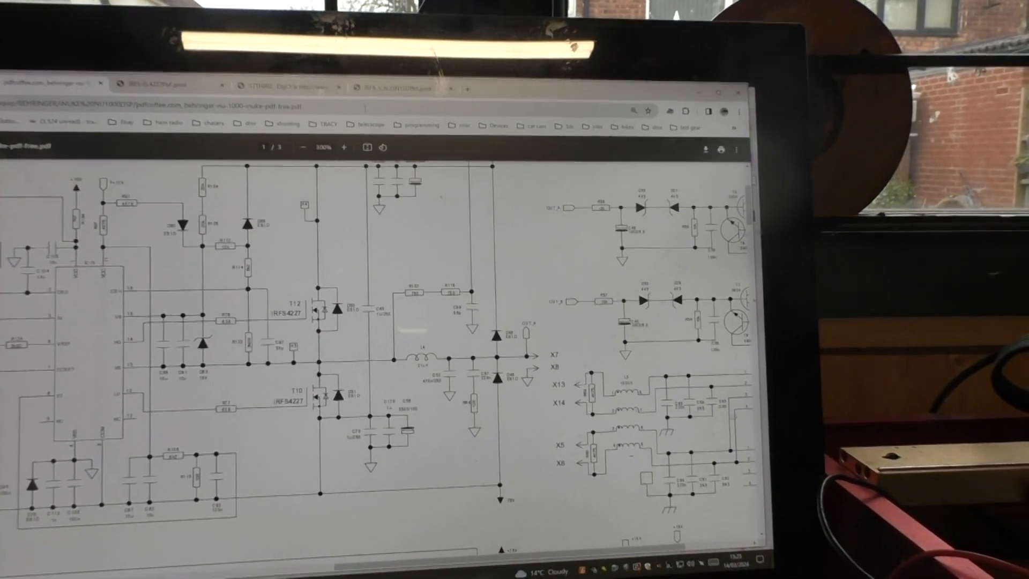
# Step: Zoom the schematic to 400% and scroll down to the TR4-B rectifier with its ±78V outputs
pyautogui.click(381, 88)
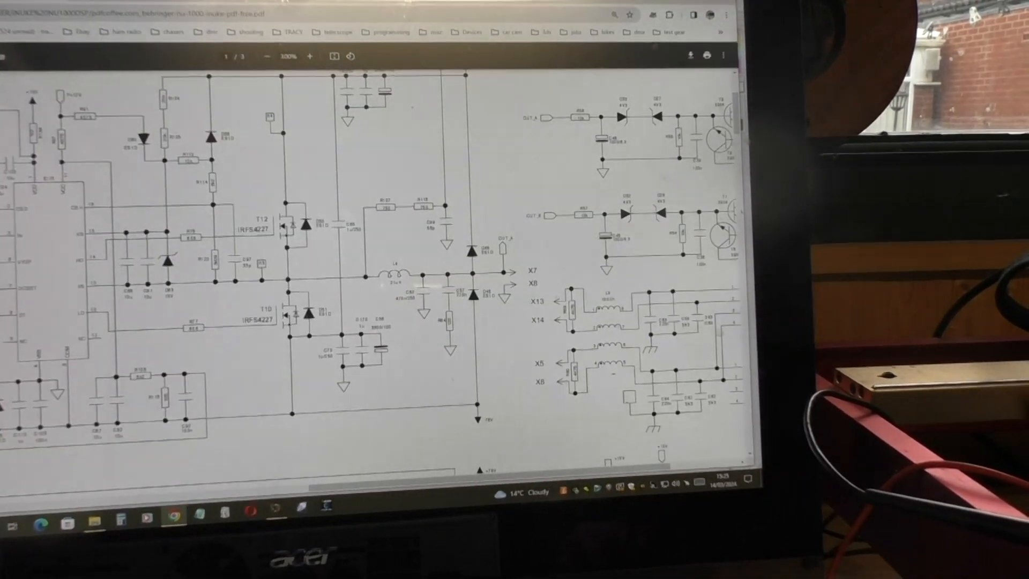
pyautogui.scroll(-3)
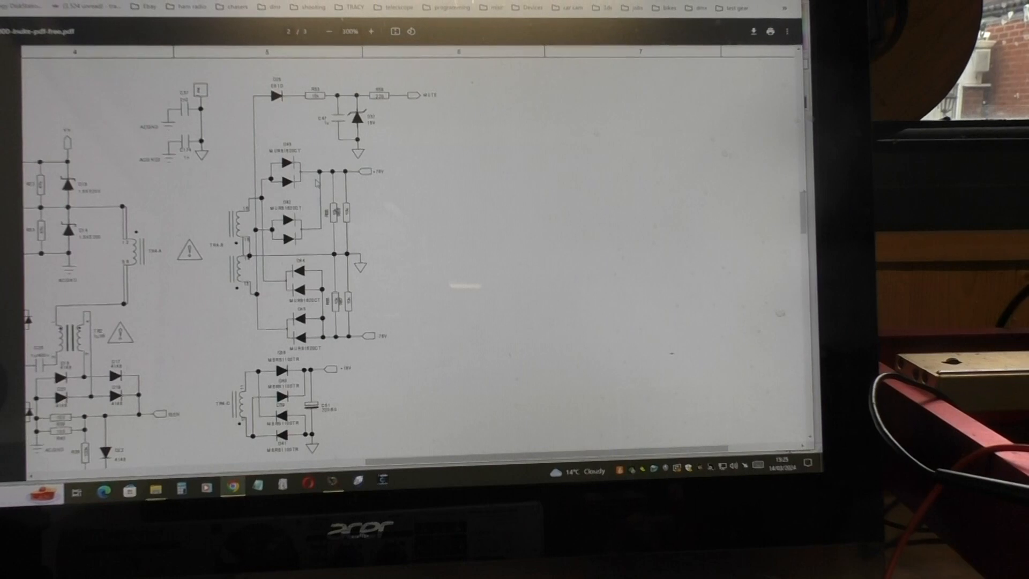
pyautogui.scroll(-3)
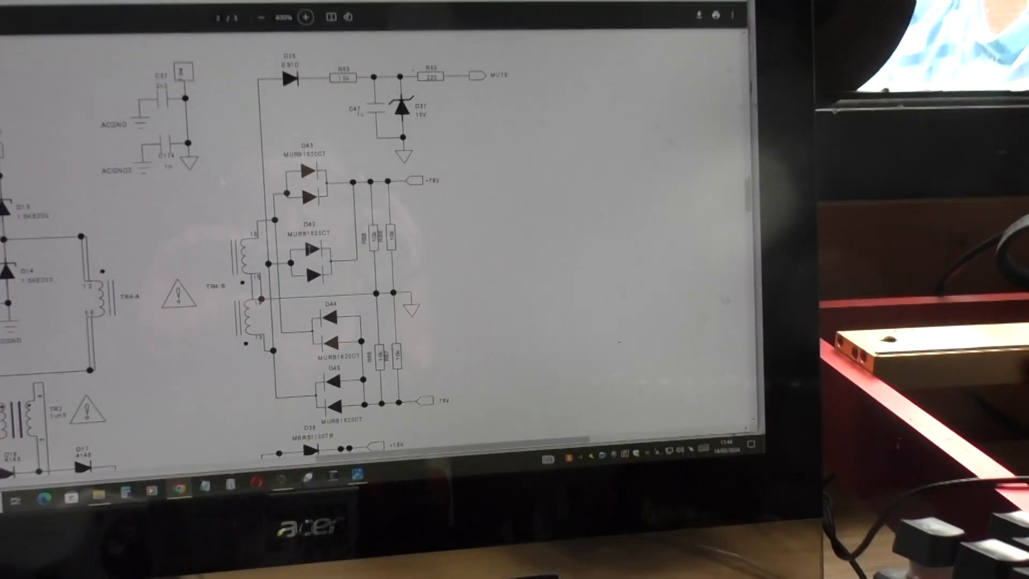
pyautogui.scroll(-3)
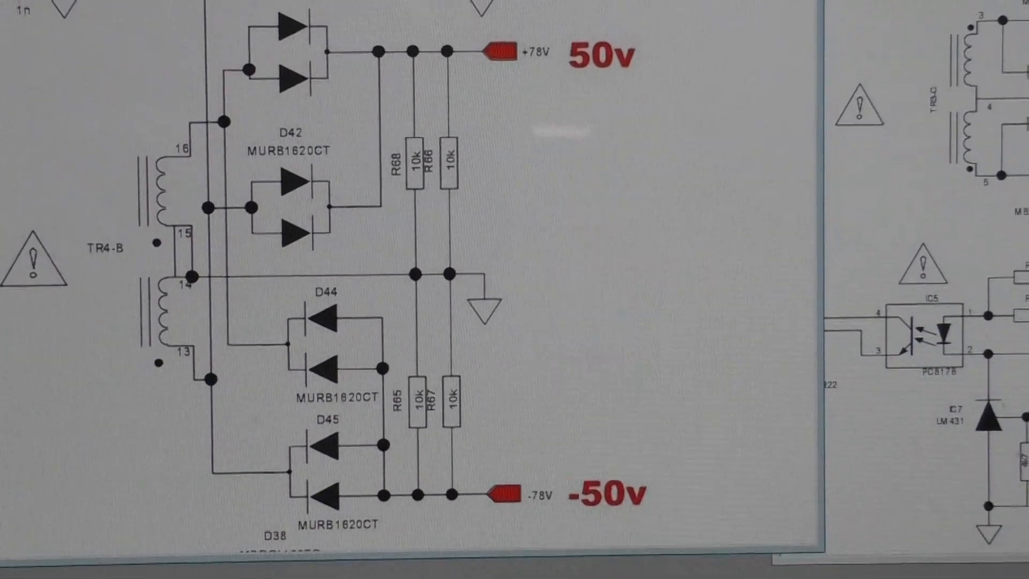
# Step: Scroll down slightly to keep diodes D42–D45 and resistors R65–R68 beside the ±50V notes
pyautogui.scroll(-3)
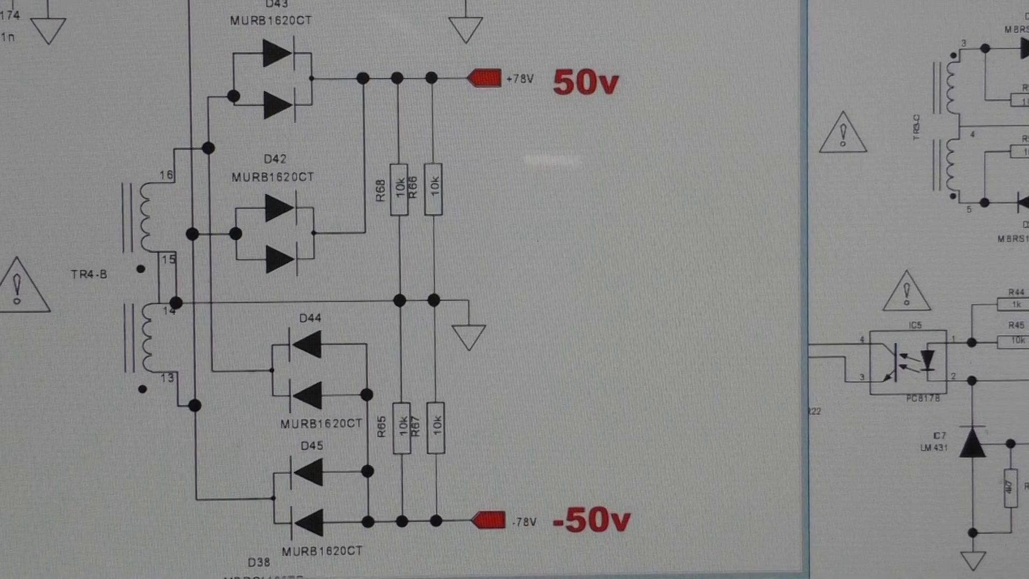